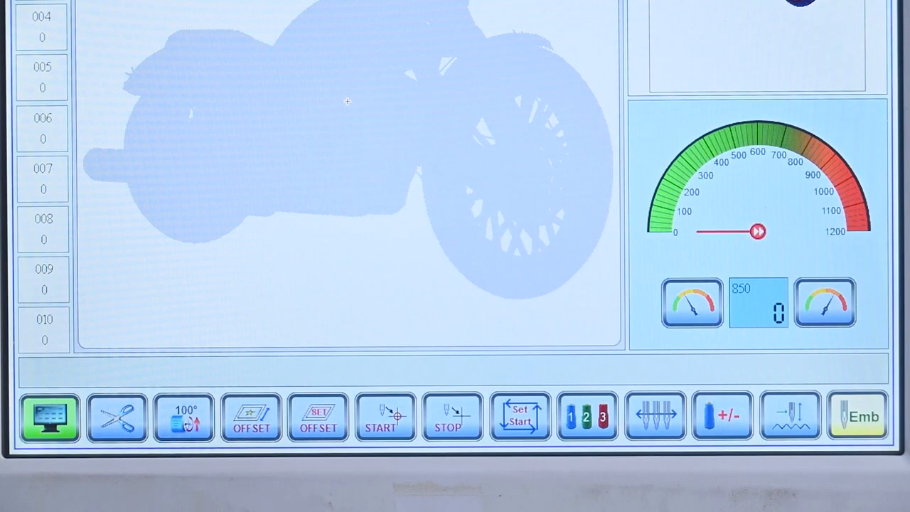
- Review the system toolbar functions: TP calibration, Power-off Reset, Info upgrade and Administrator
{"action": "left_click", "coordinate": [117, 418]}
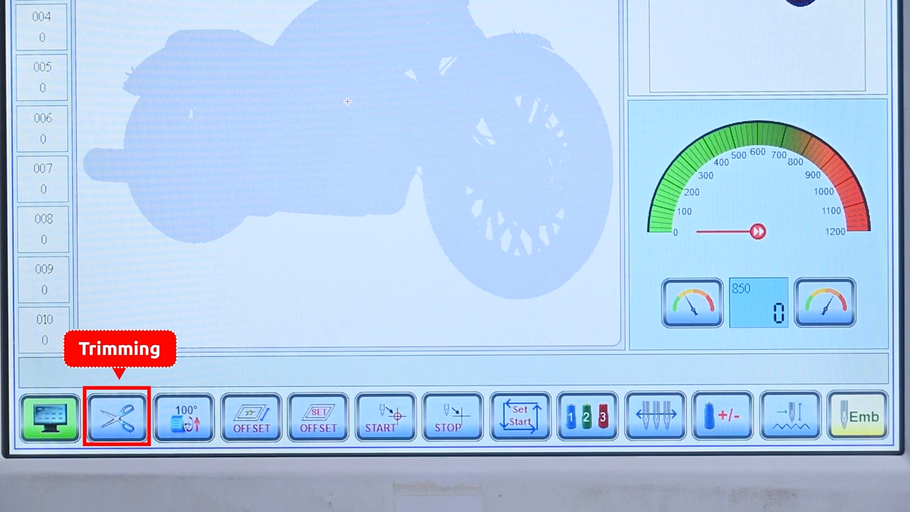
{"action": "left_click", "coordinate": [184, 417]}
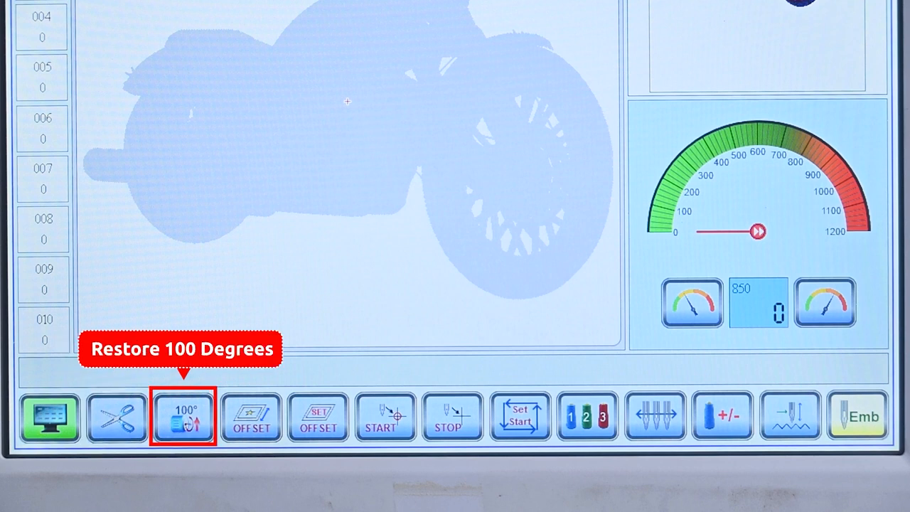
{"action": "left_click", "coordinate": [250, 418]}
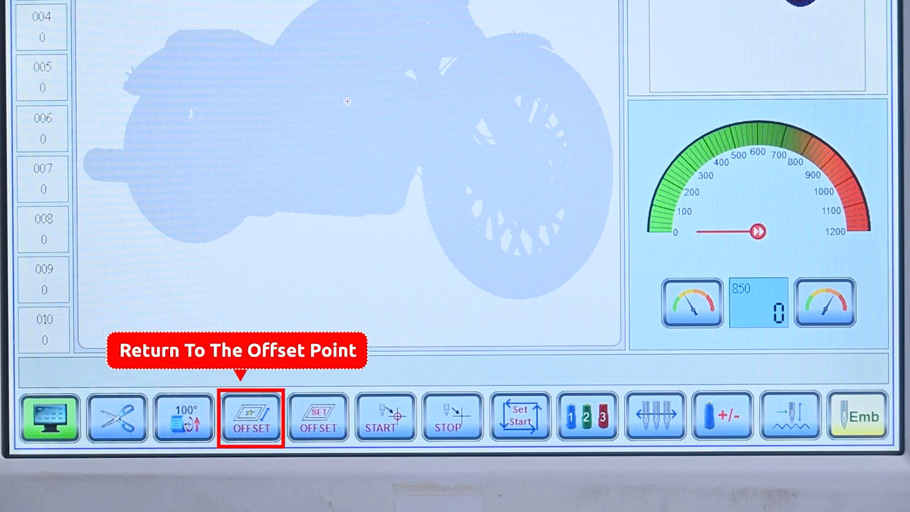
{"action": "left_click", "coordinate": [318, 418]}
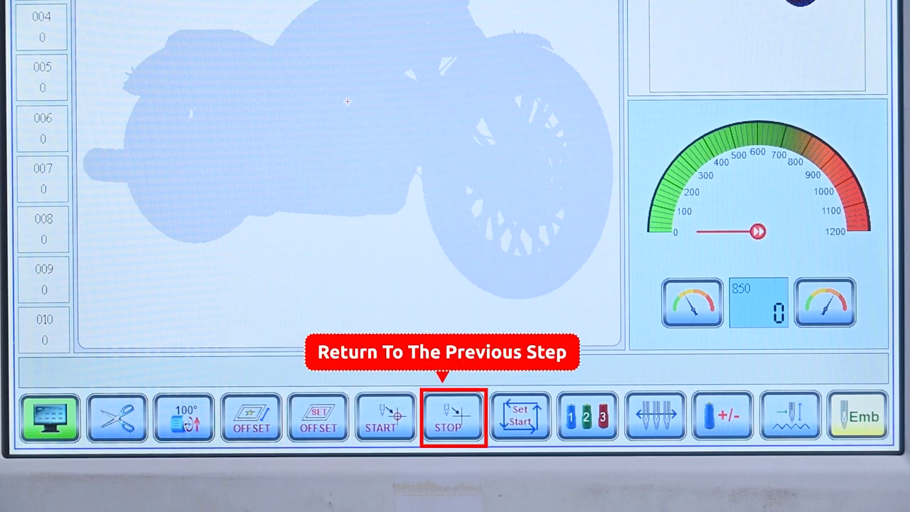
{"action": "left_click", "coordinate": [521, 418]}
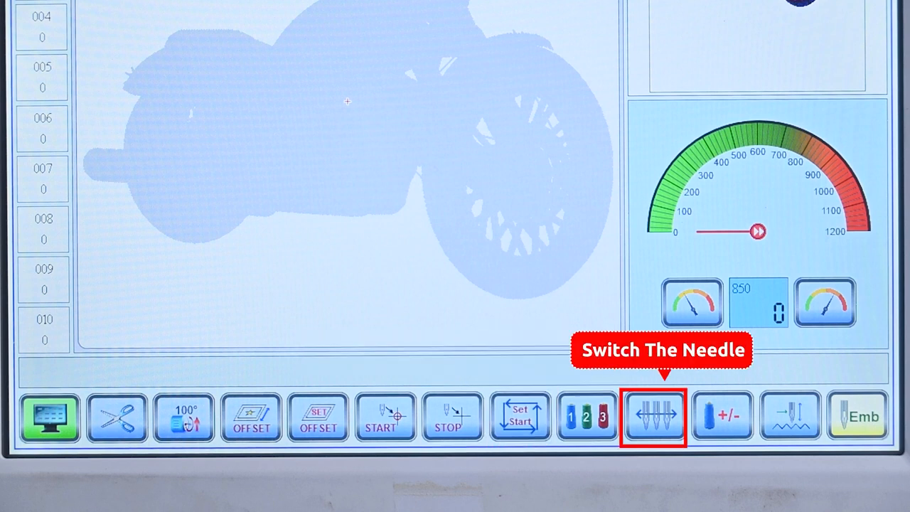
{"action": "left_click", "coordinate": [723, 416]}
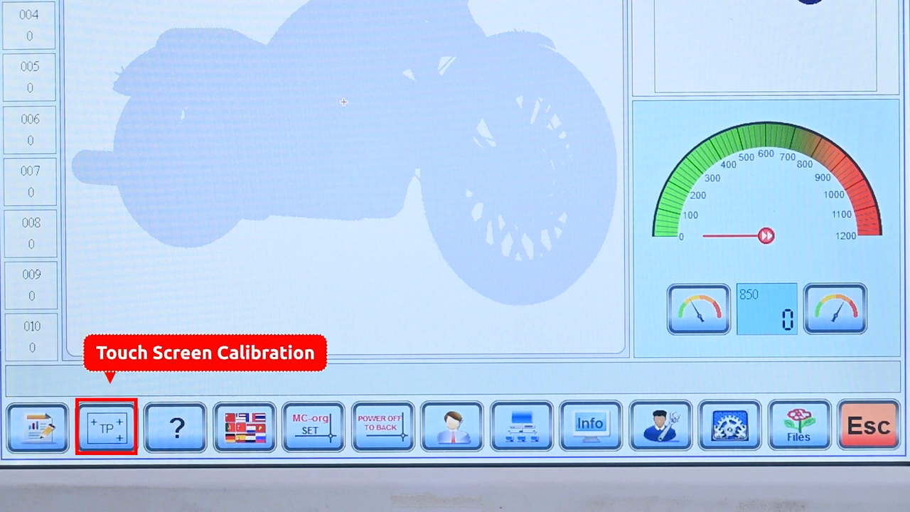
{"action": "mouse_move", "coordinate": [174, 427]}
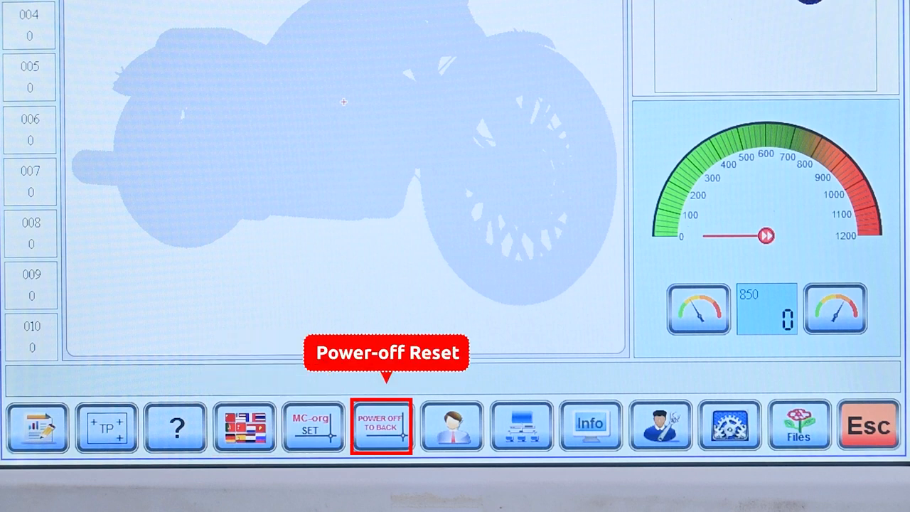
- Leave the system settings with Esc and return to the main embroidery screen
{"action": "left_click", "coordinate": [452, 426]}
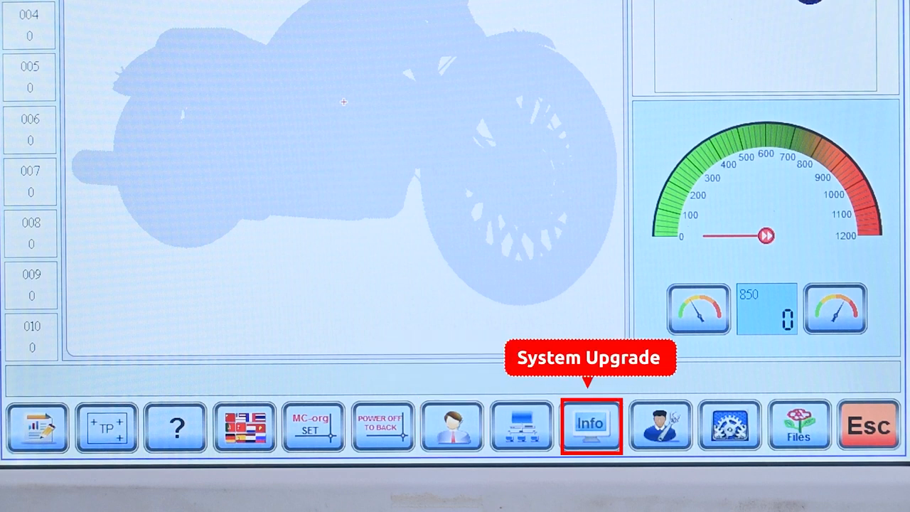
{"action": "mouse_move", "coordinate": [660, 427]}
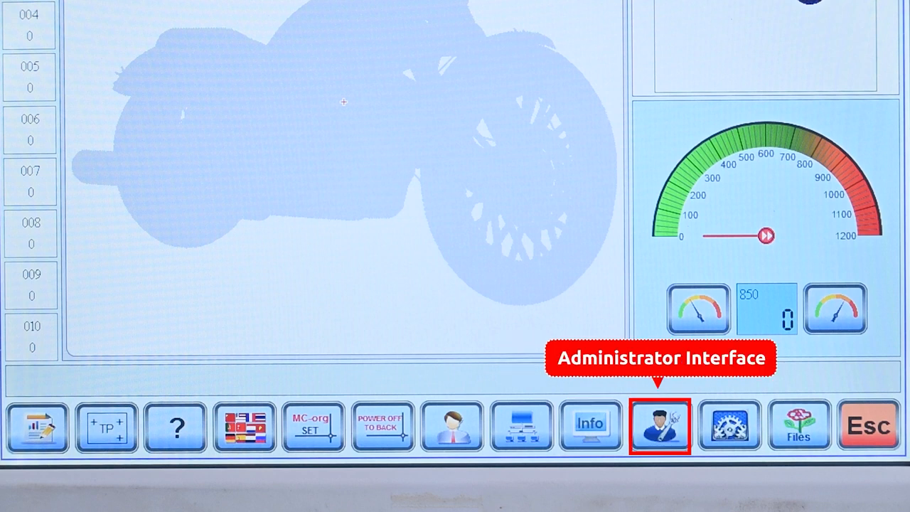
{"action": "mouse_move", "coordinate": [731, 426]}
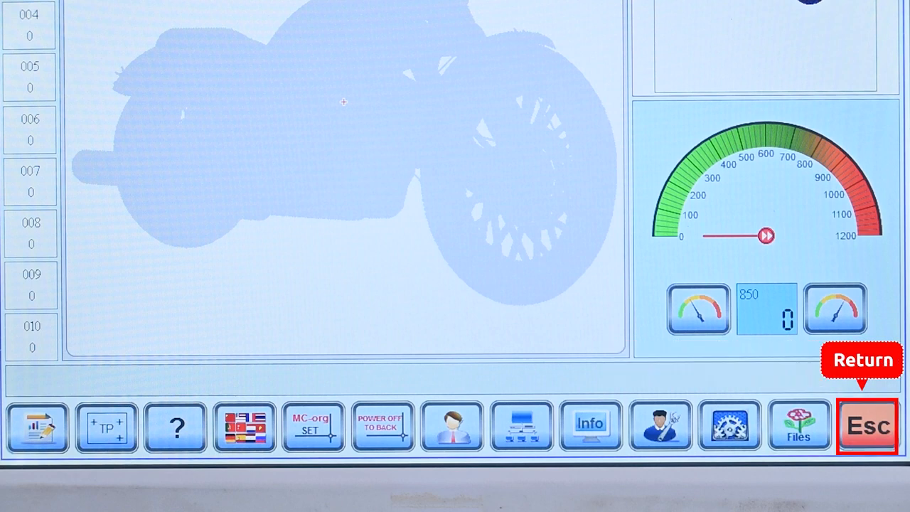
{"action": "left_click", "coordinate": [868, 426]}
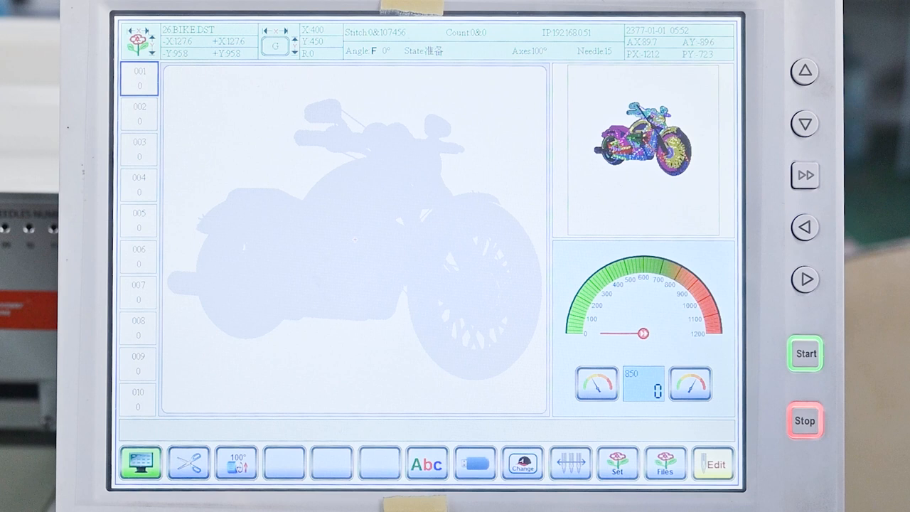
{"action": "left_click", "coordinate": [805, 124]}
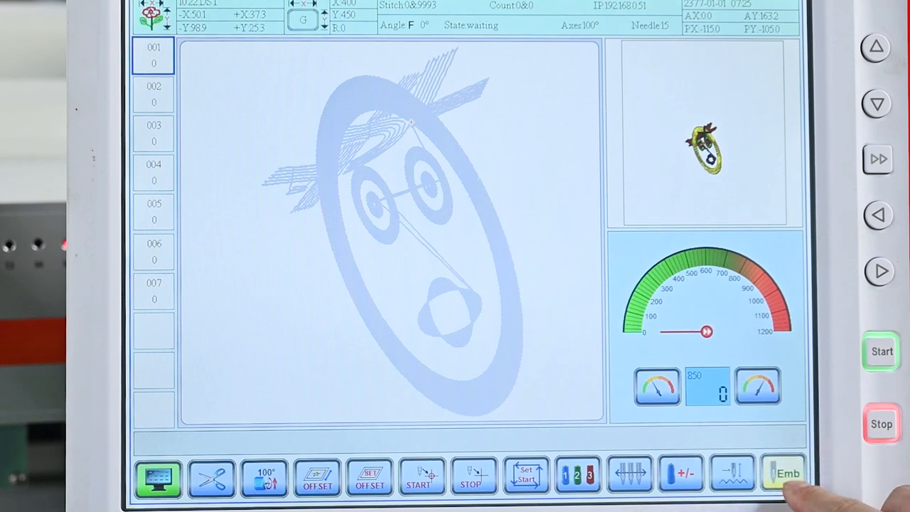
- Turn embroidery mode off via Emb, confirm the message, and enter the design file library
{"action": "left_click", "coordinate": [786, 473]}
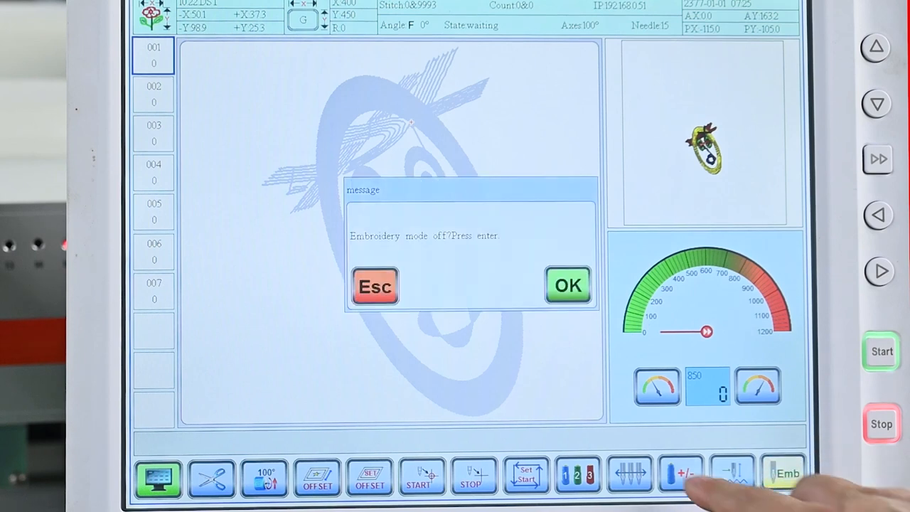
{"action": "left_click", "coordinate": [568, 284]}
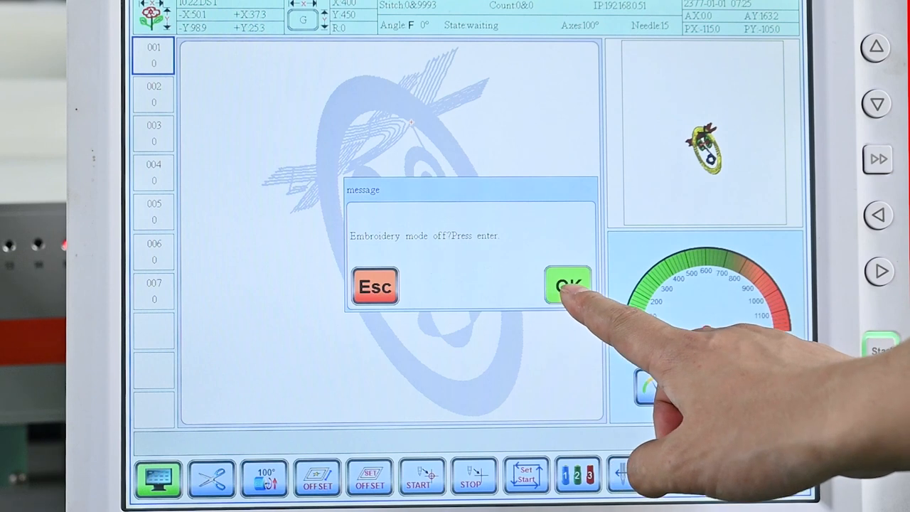
{"action": "left_click", "coordinate": [568, 288]}
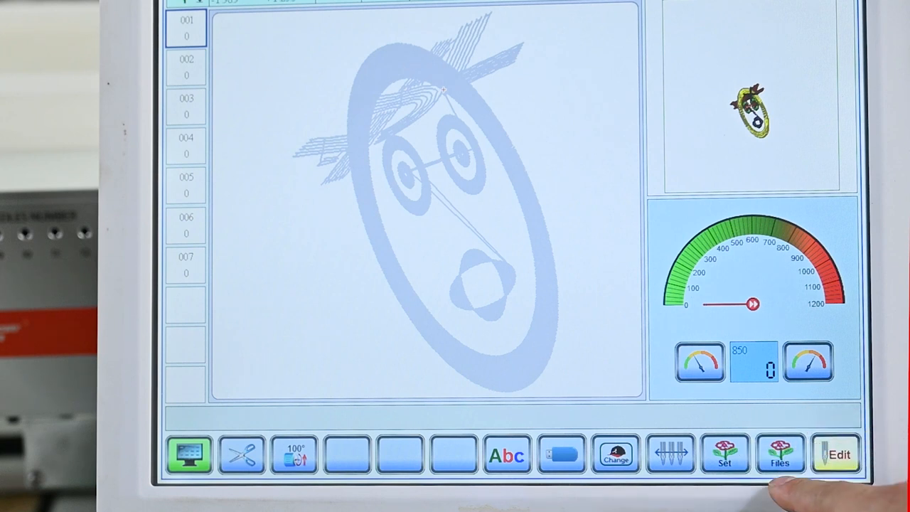
{"action": "left_click", "coordinate": [780, 455]}
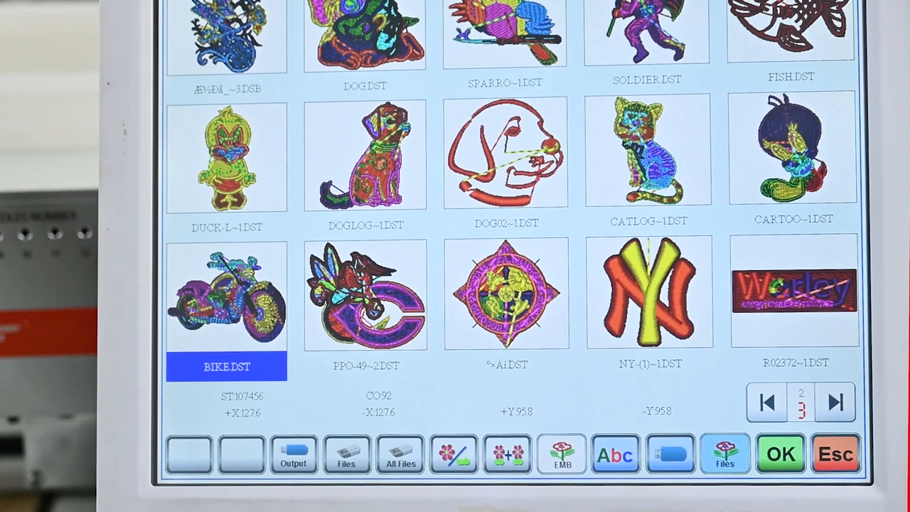
- Load BIKE.DST, confirm embroidery mode on, and reach the needle colour assignment table
{"action": "left_click", "coordinate": [780, 455]}
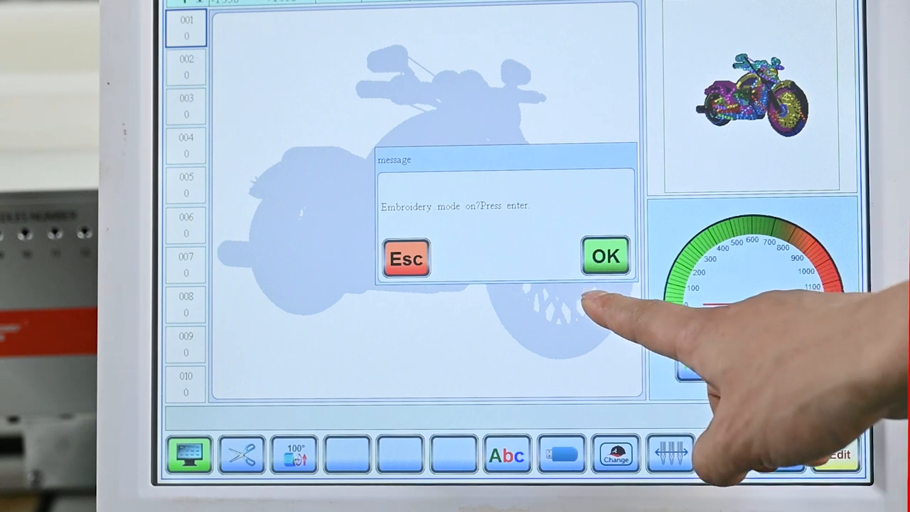
{"action": "left_click", "coordinate": [606, 257]}
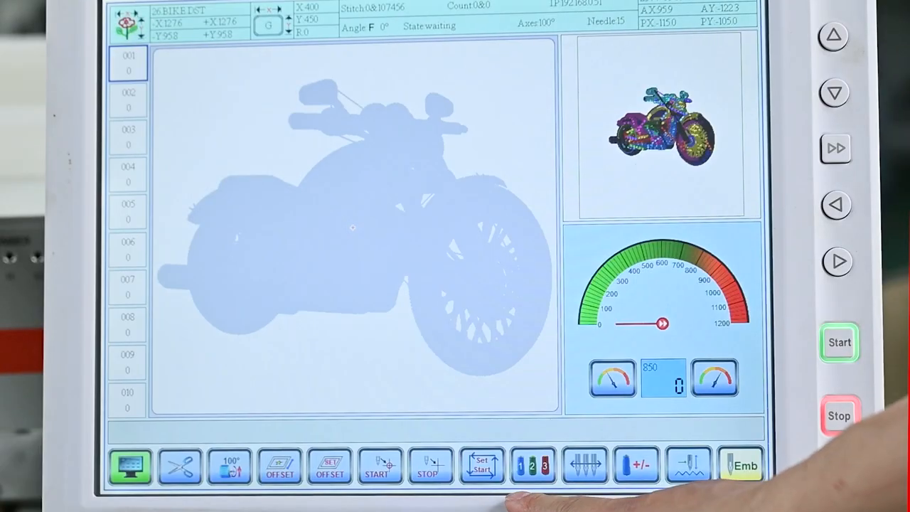
{"action": "left_click", "coordinate": [532, 465]}
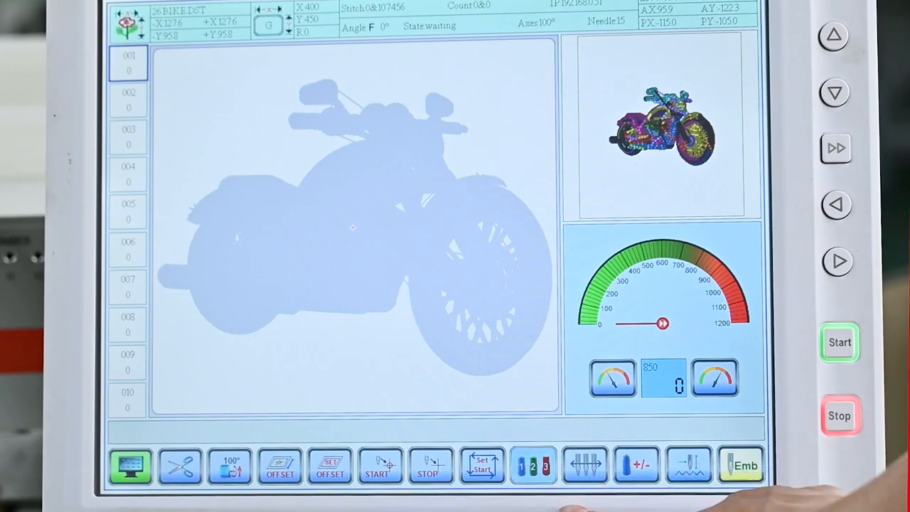
{"action": "left_click", "coordinate": [743, 465]}
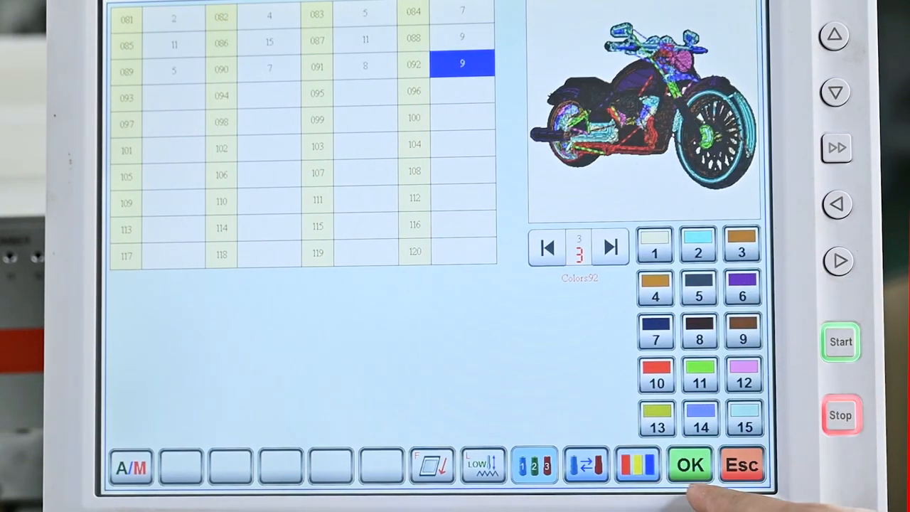
- Confirm the bike's needle colour assignments and accept ending embroidery status for frame tracing
{"action": "left_click", "coordinate": [689, 464]}
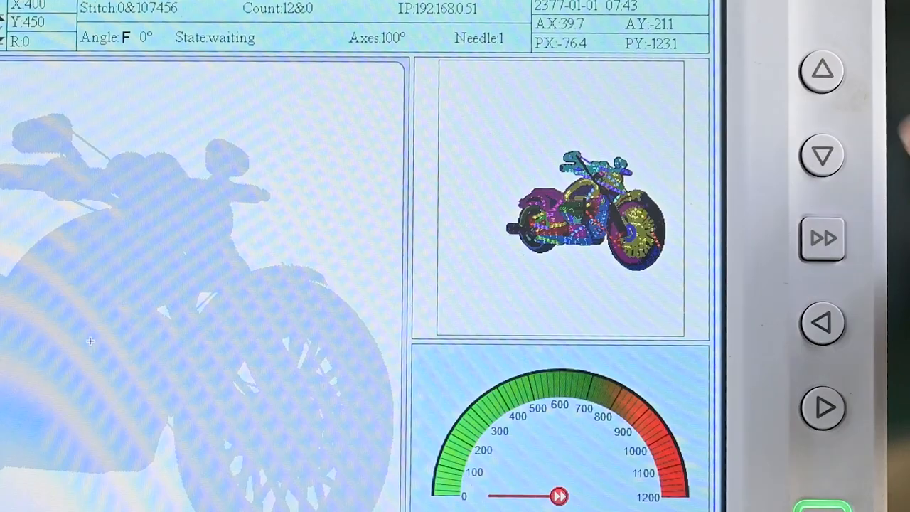
{"action": "left_click", "coordinate": [822, 155]}
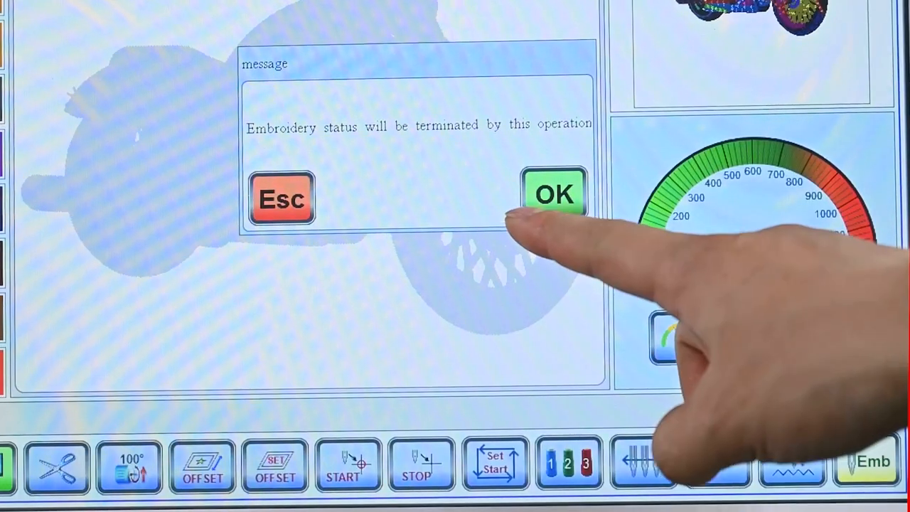
{"action": "left_click", "coordinate": [555, 194]}
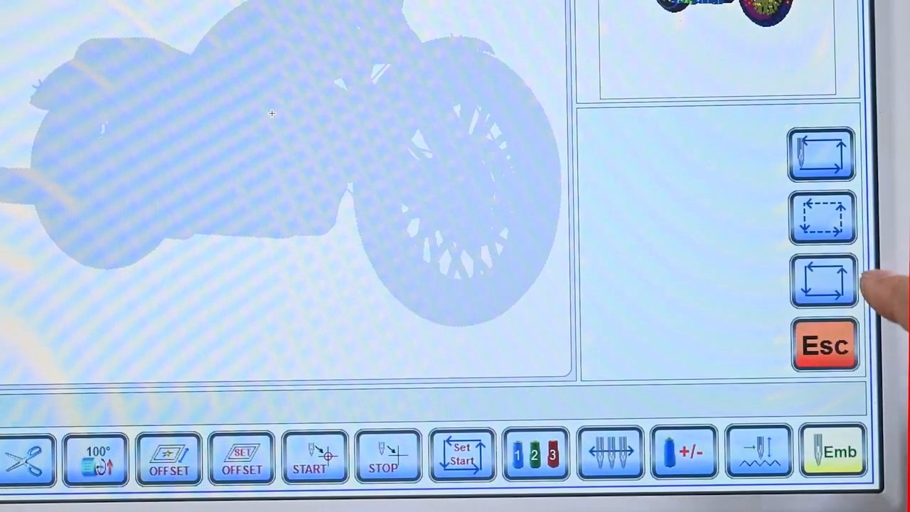